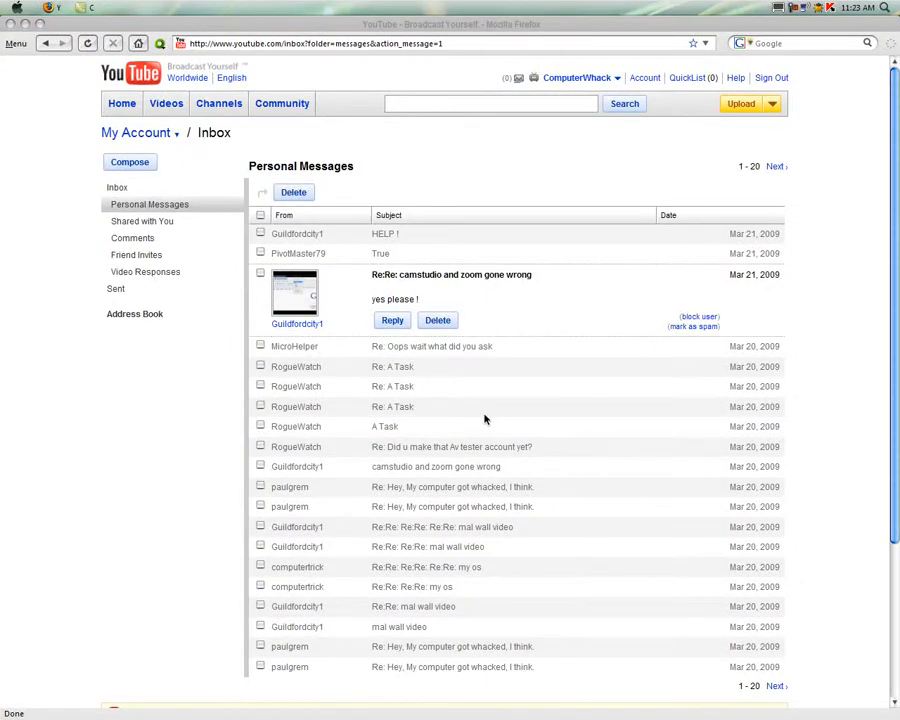
mouse_move(418, 273)
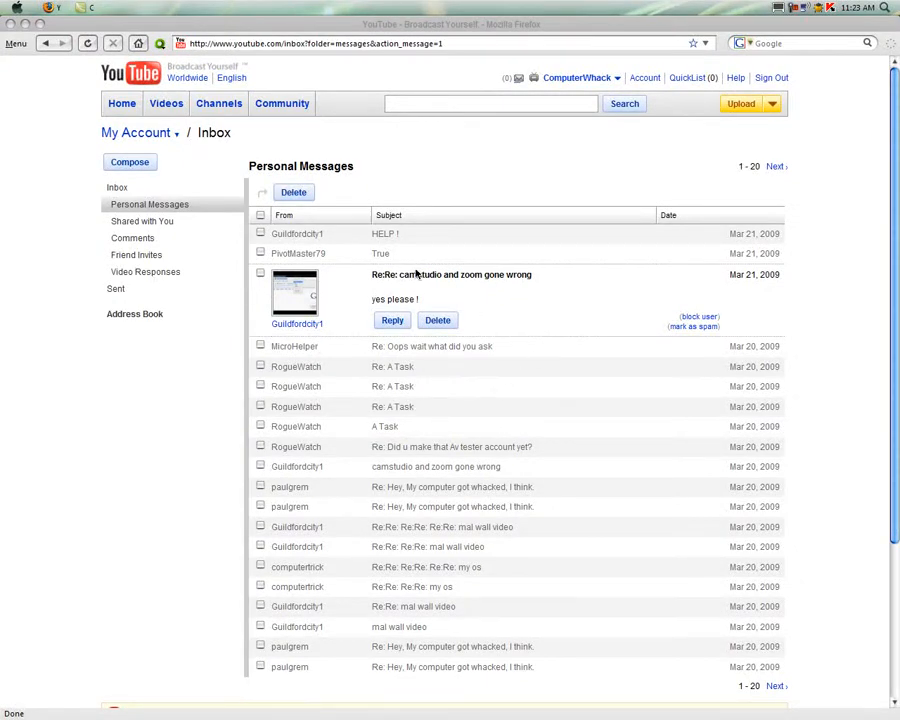
Step: Collapse the 'camstudio and zoom gone wrong' reply back into the YouTube inbox list
click(451, 274)
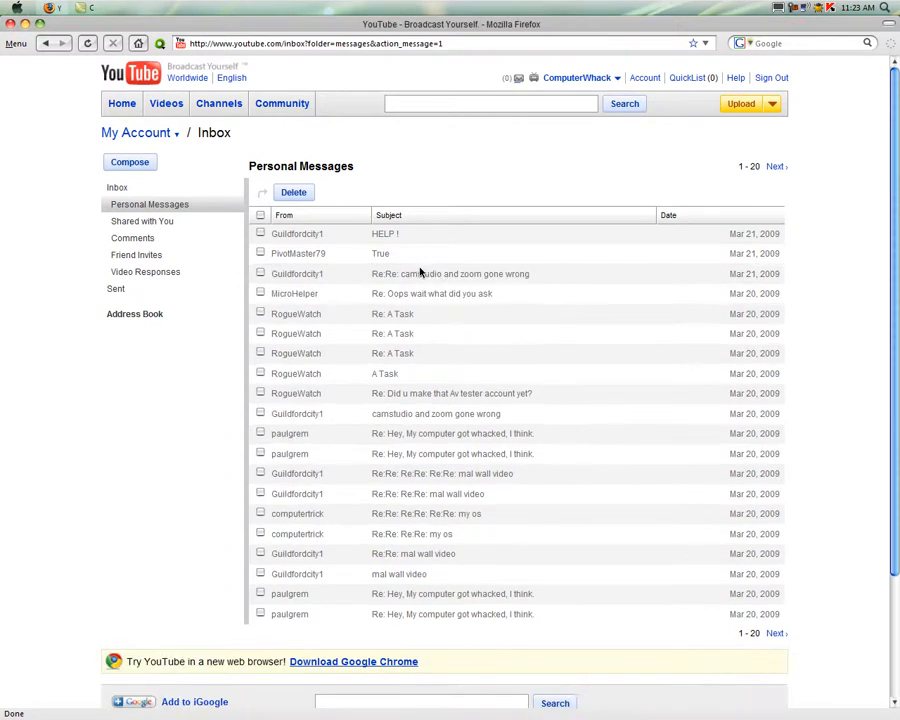
click(451, 273)
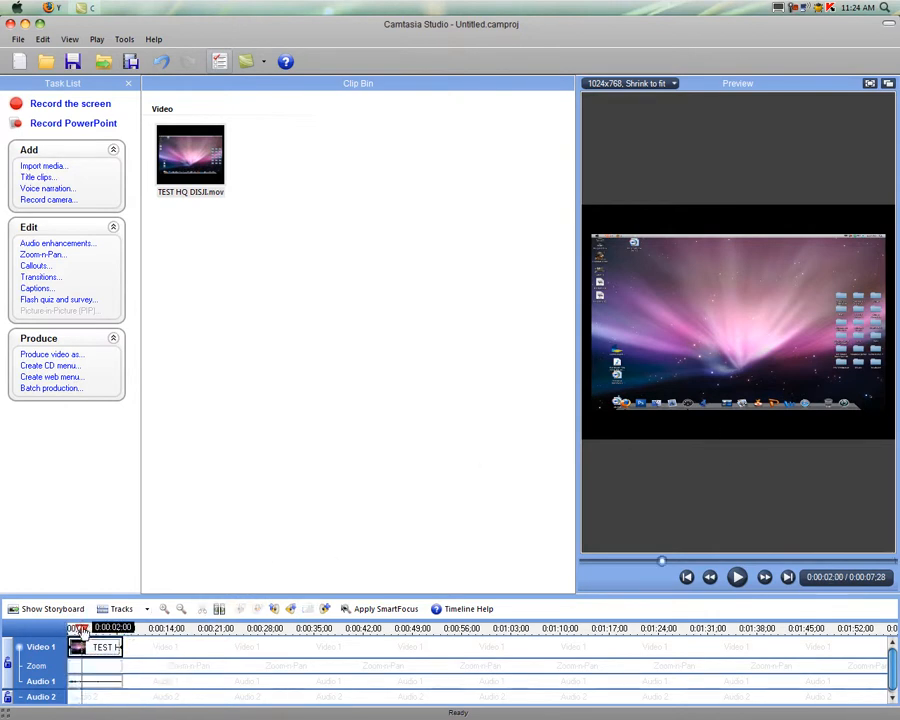
Step: Move the timeline playhead to 0:00:00:00 so the preview shows the clip's opening frame
click(687, 576)
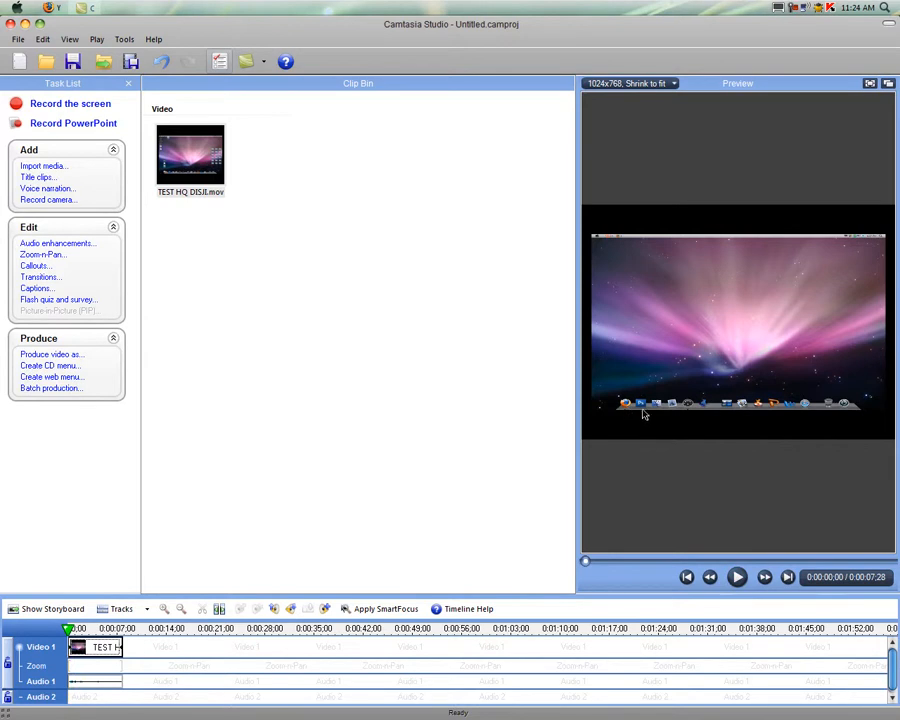
mouse_move(42, 254)
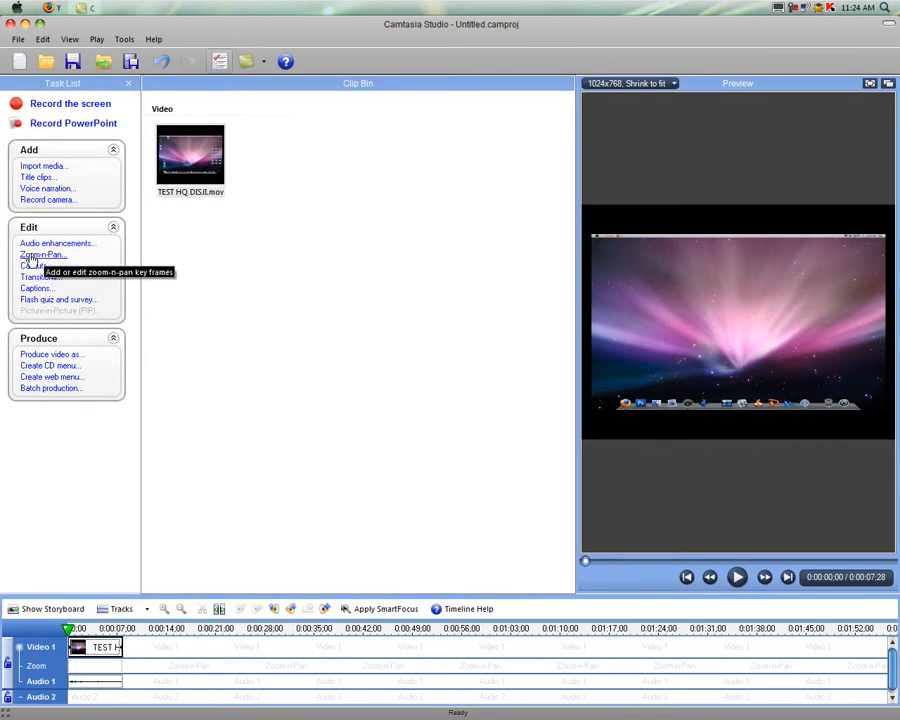
Step: Add a Zoom-n-Pan keyframe at about 1163% scale, centred on the Firefox dock icon
click(43, 254)
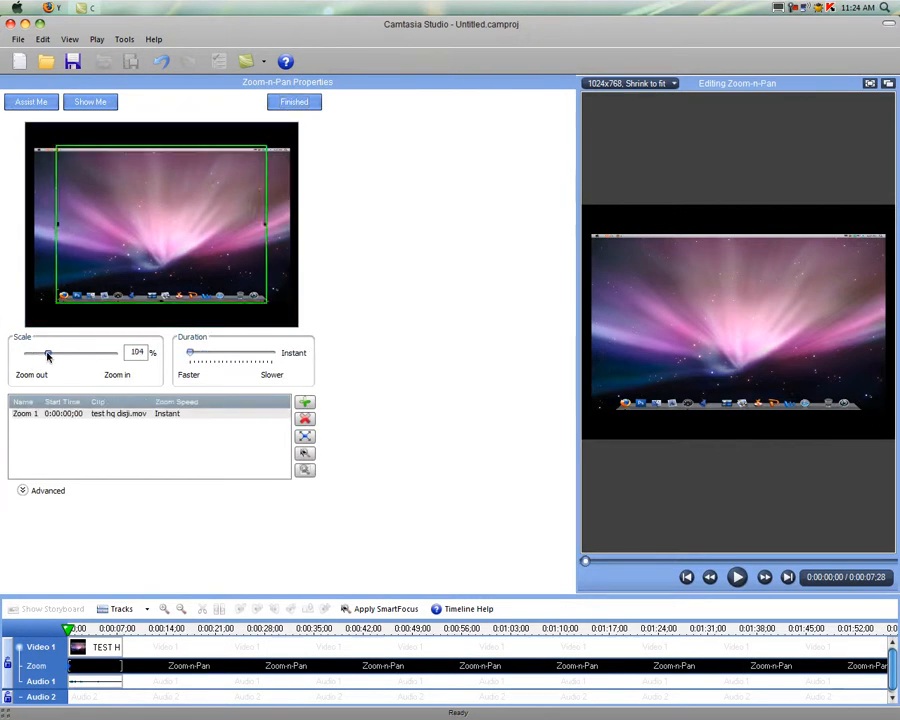
drag(48, 353, 108, 353)
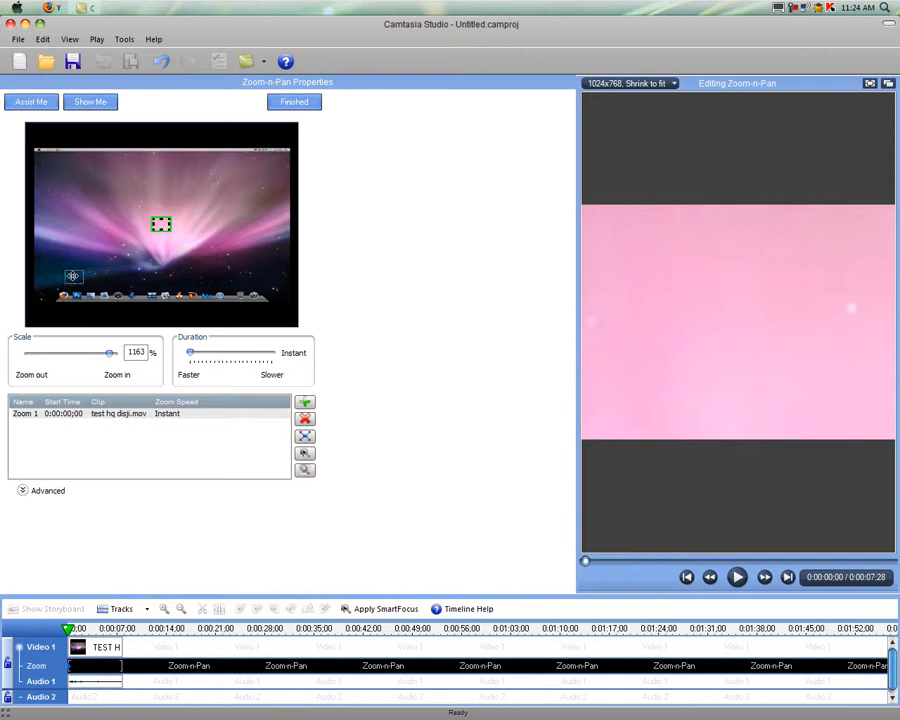
drag(160, 224, 63, 295)
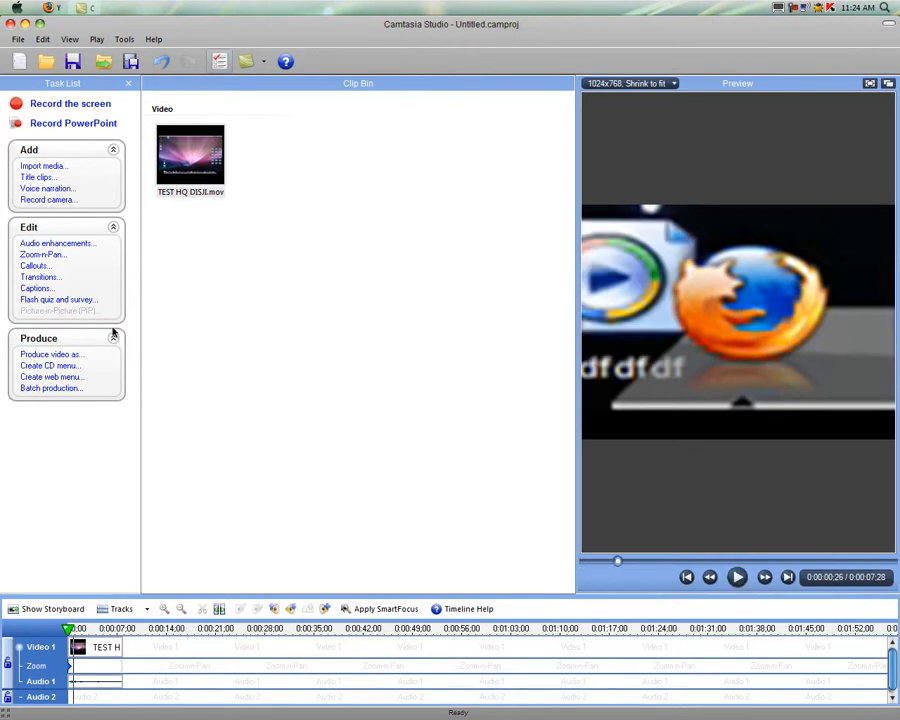
Step: Add a second Zoom-n-Pan keyframe panned to the top-left desktop icons, then play it back
click(43, 254)
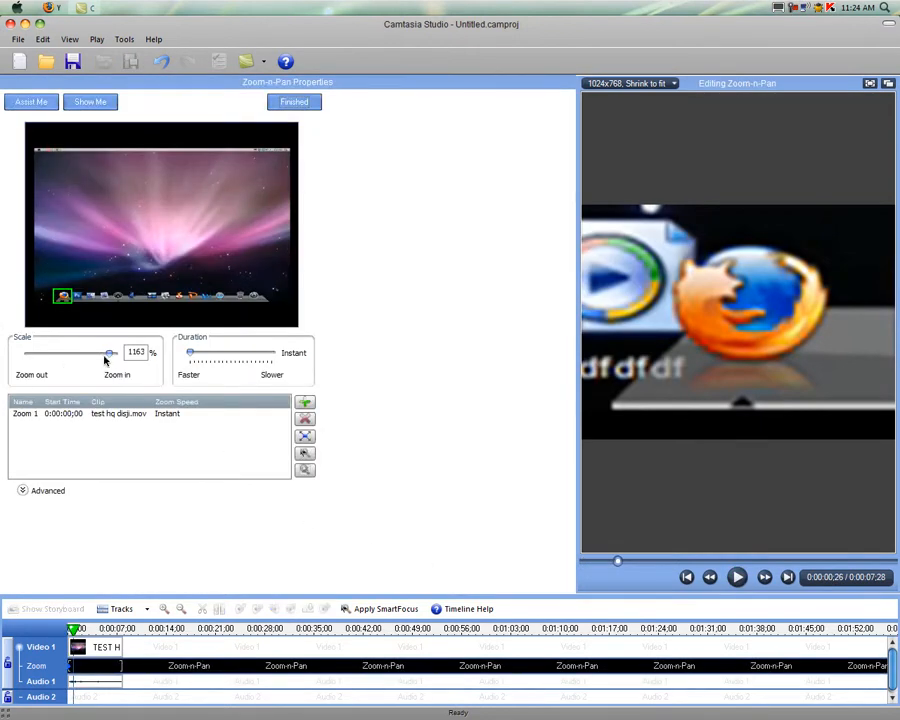
click(304, 402)
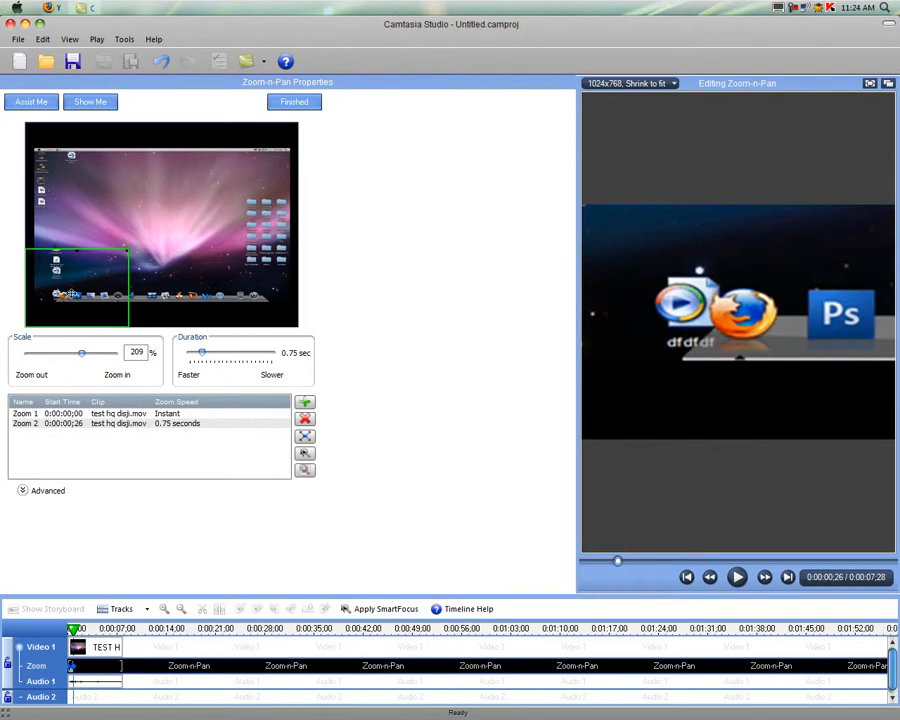
drag(77, 287, 77, 178)
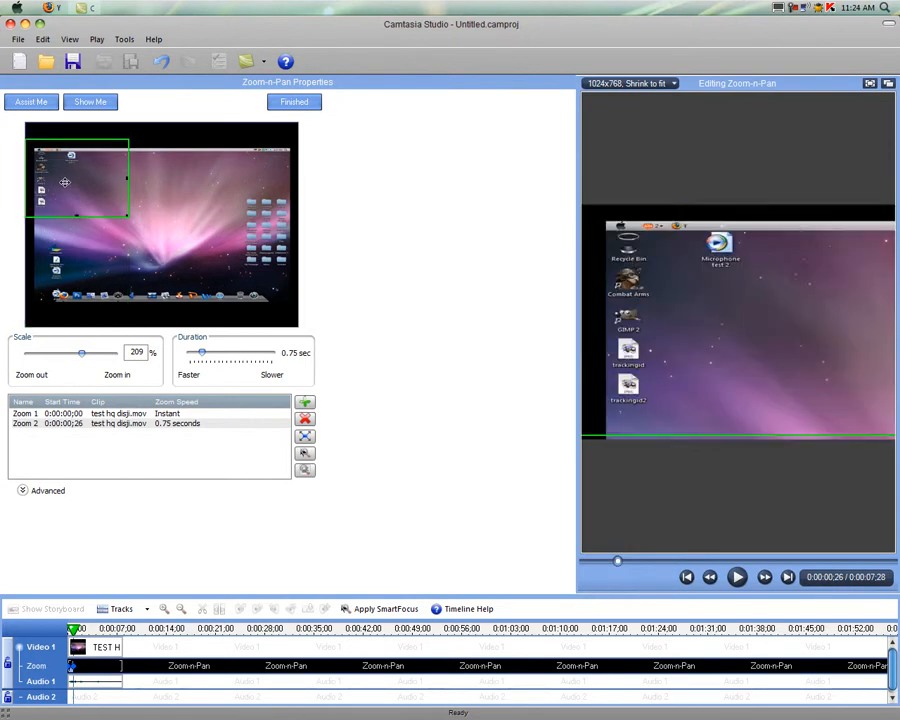
click(294, 101)
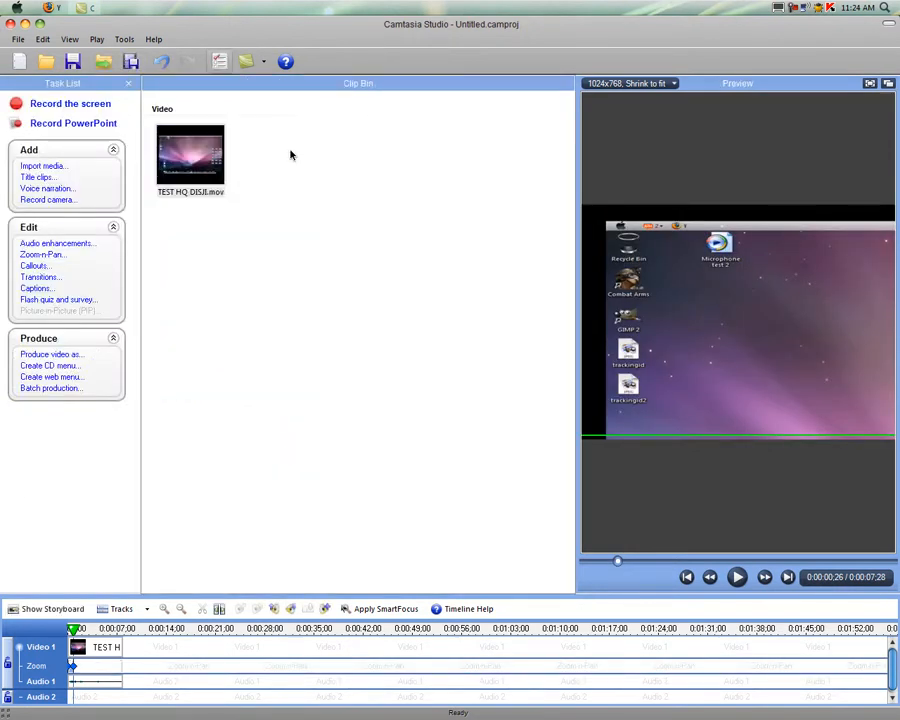
click(737, 576)
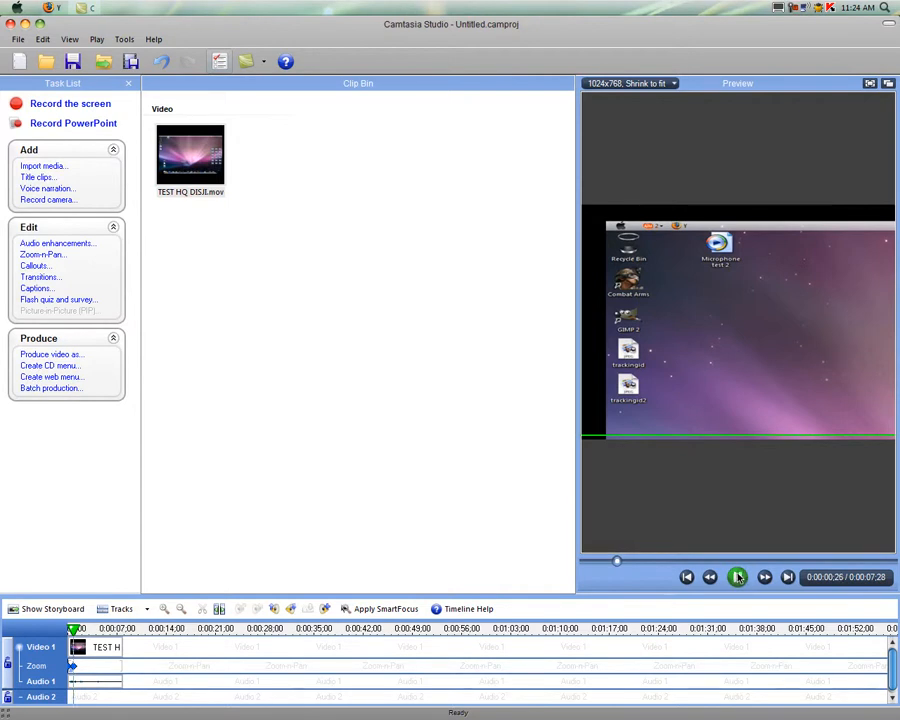
click(738, 576)
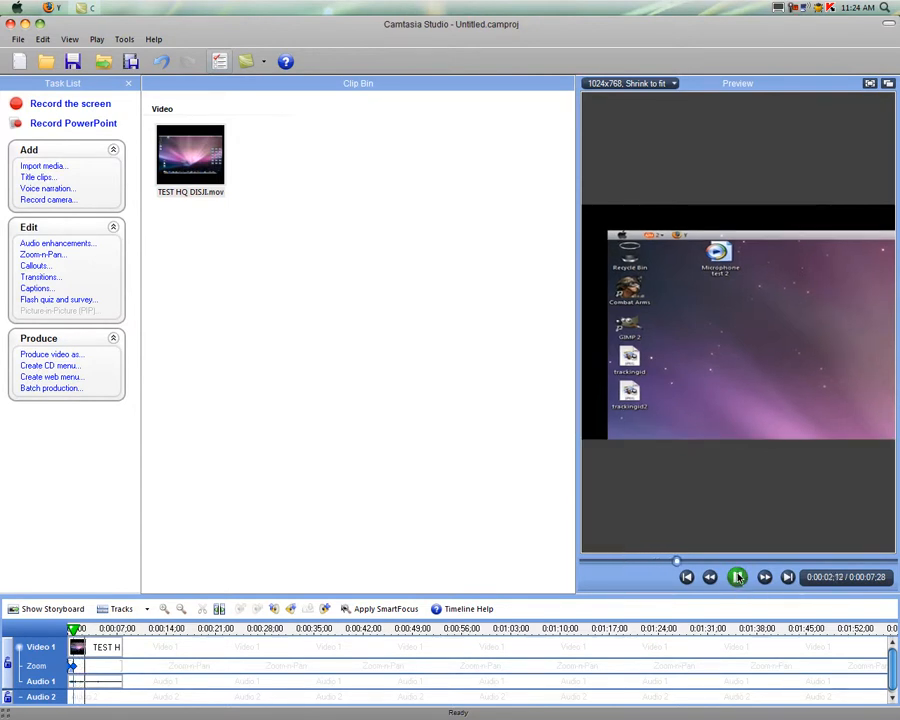